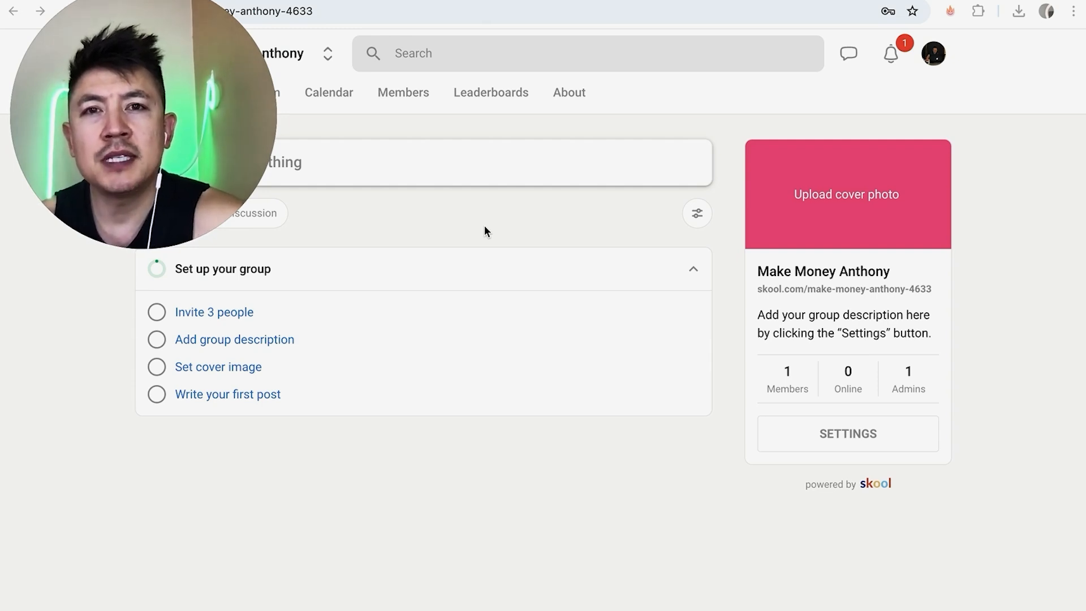
mouse_move(637, 244)
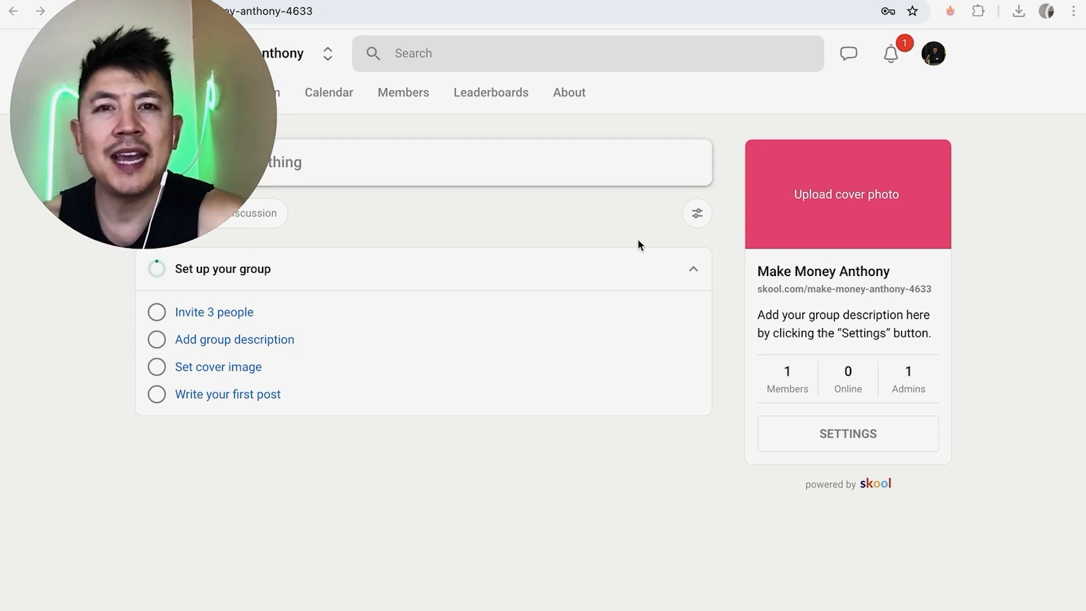
mouse_move(559, 215)
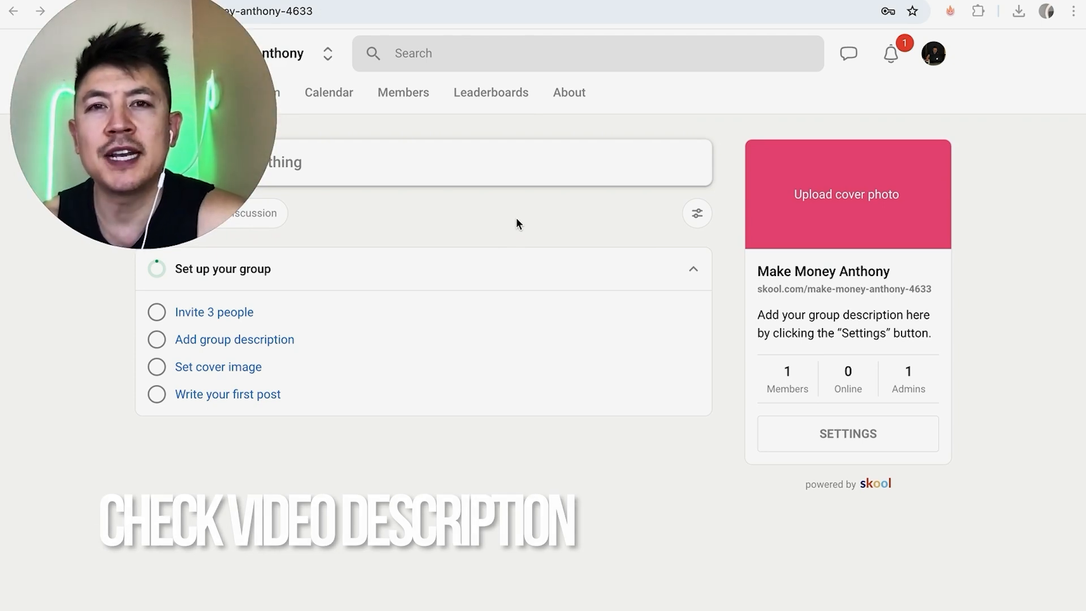
mouse_move(619, 232)
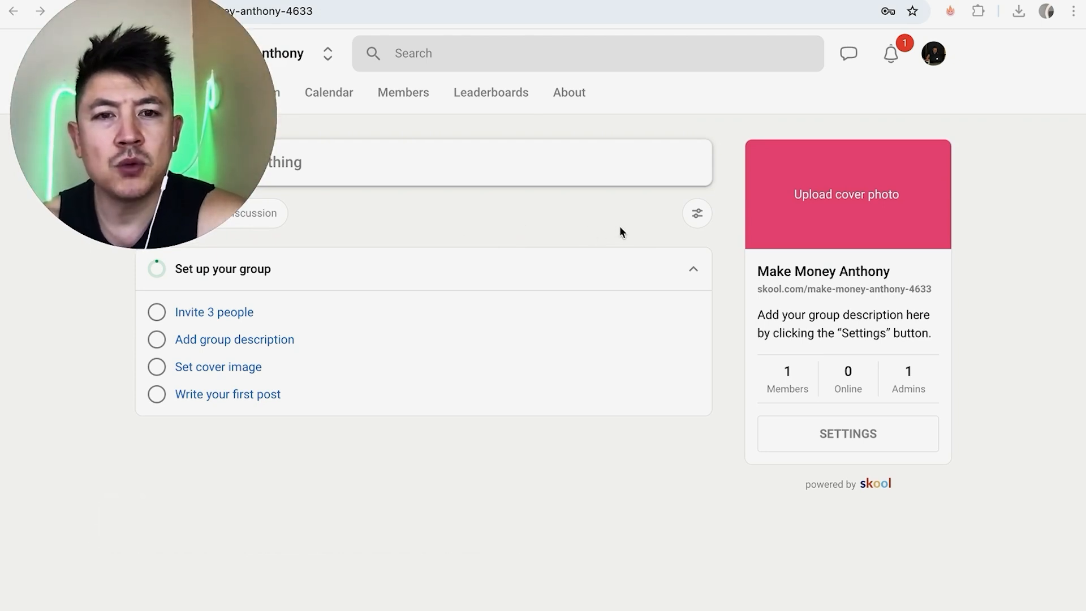
mouse_move(487, 215)
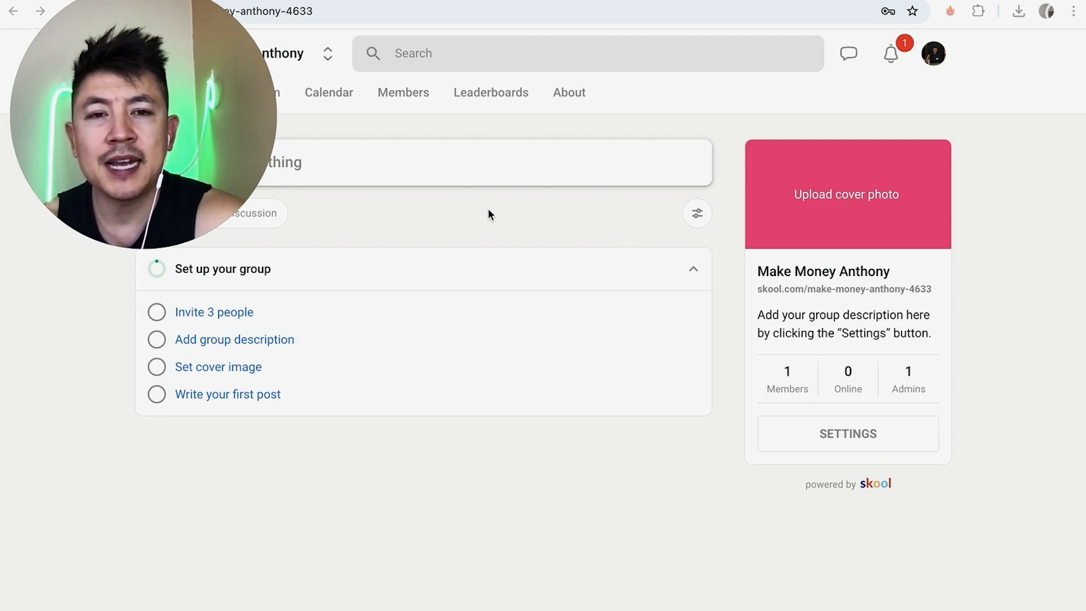
mouse_move(493, 217)
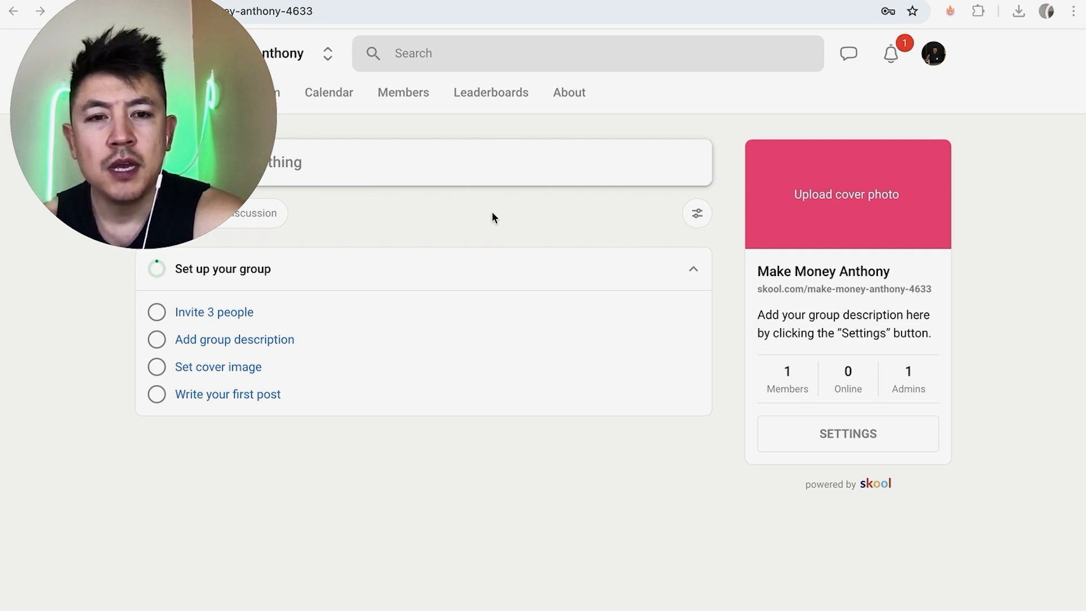
mouse_move(843, 445)
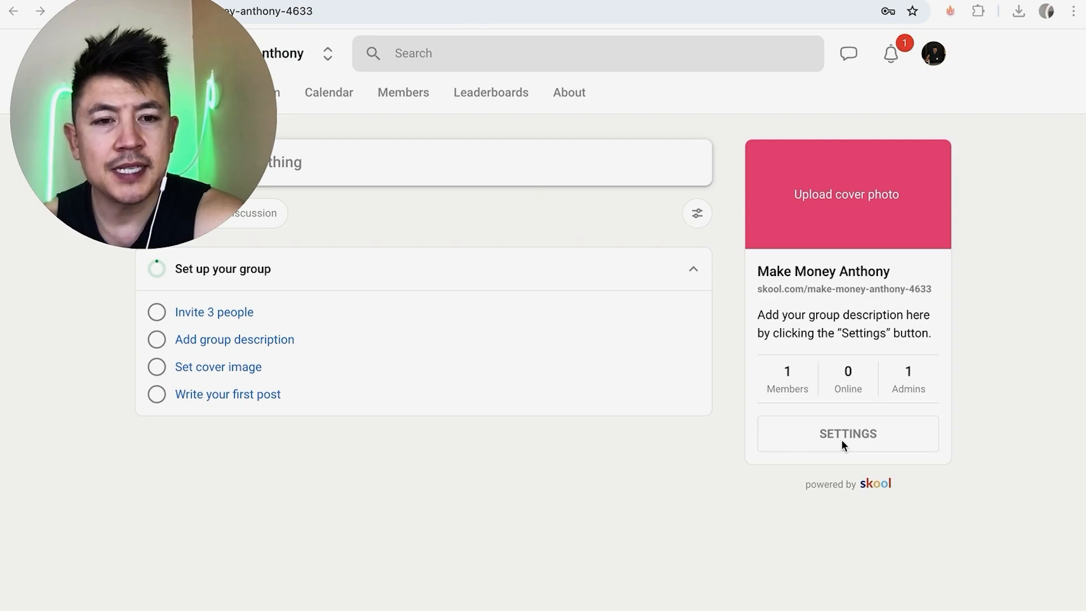
- Open the group's Settings and go to the Subscriptions section
click(846, 433)
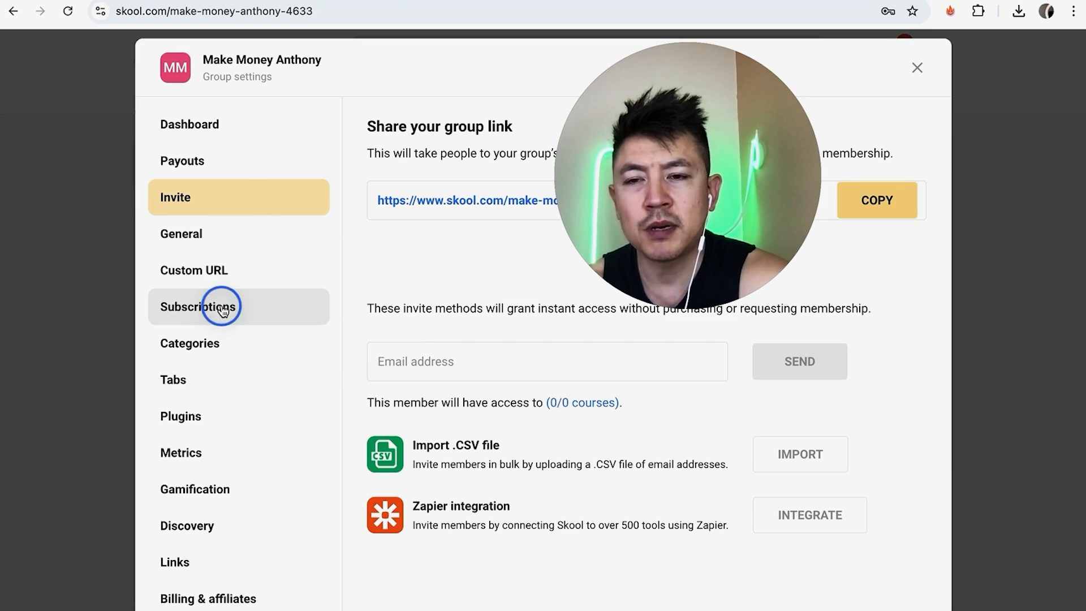
click(198, 306)
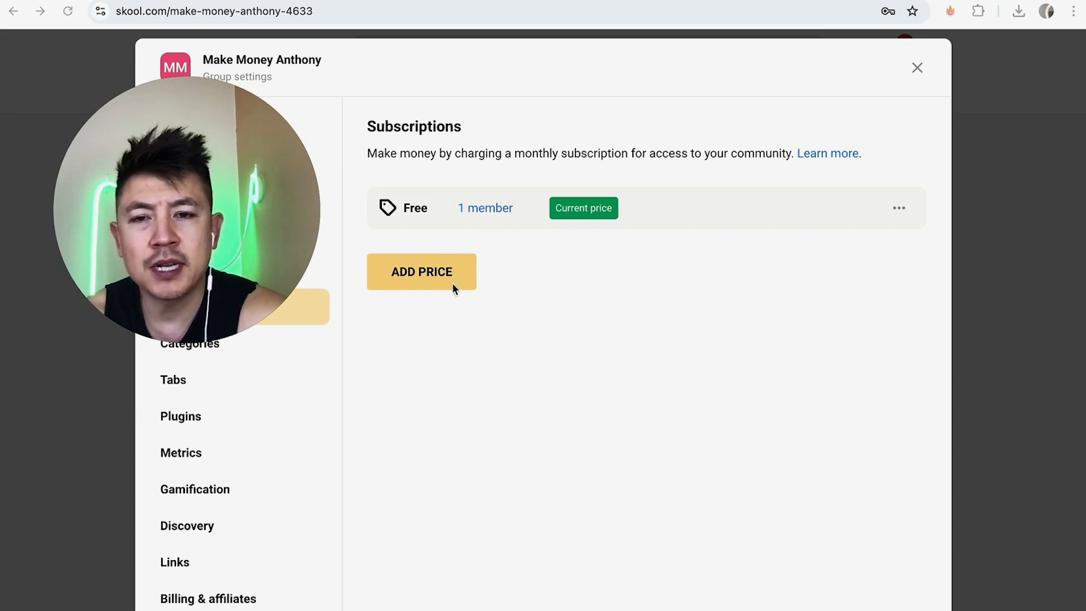
- Begin adding a price and connect a United States bank account through Stripe
click(420, 271)
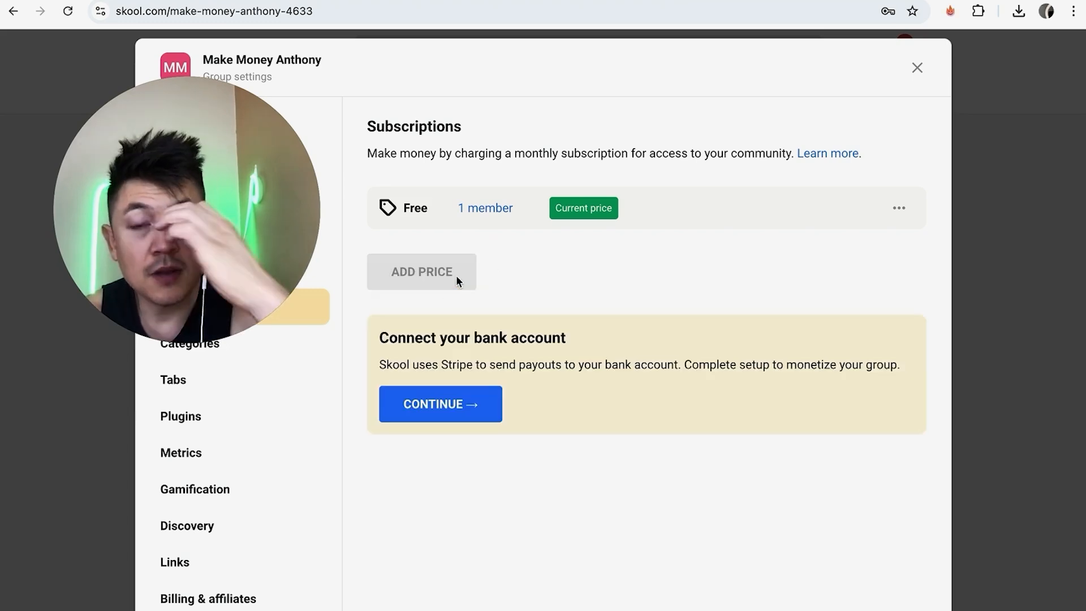
mouse_move(535, 284)
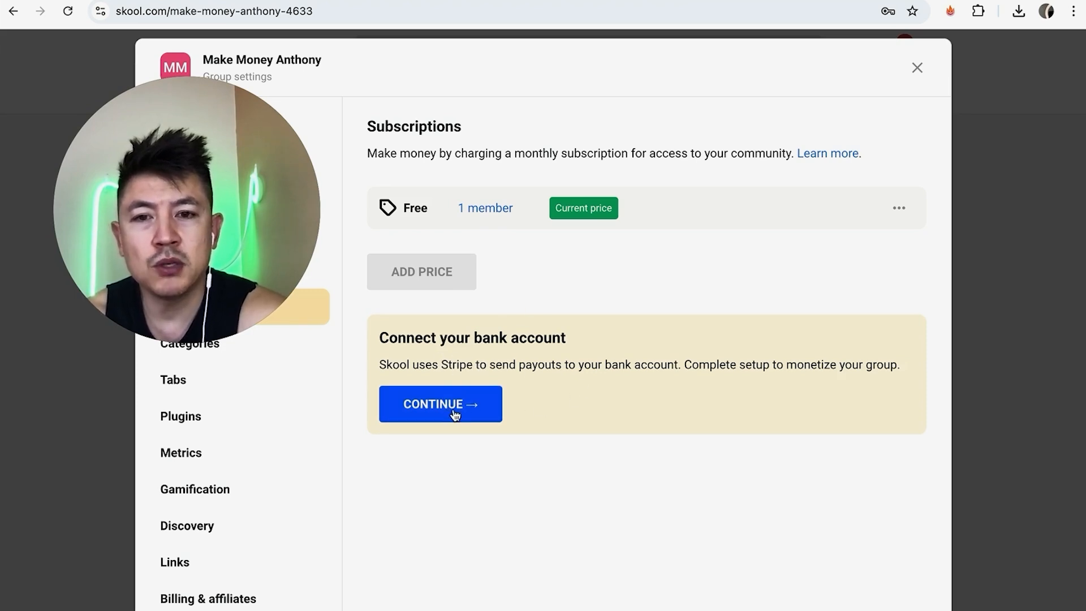
click(440, 404)
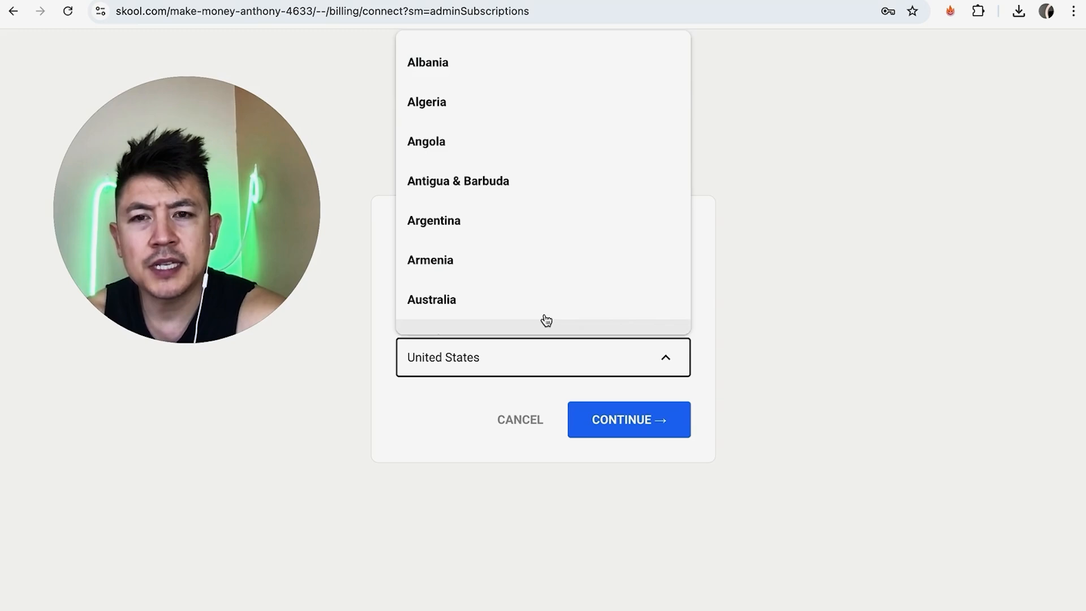
click(542, 357)
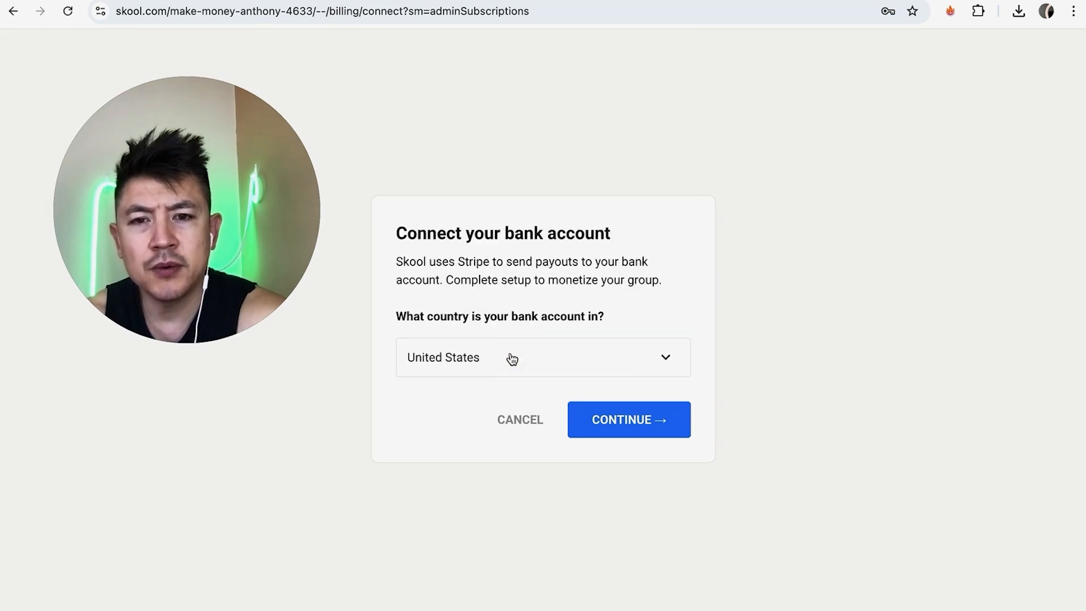
click(627, 419)
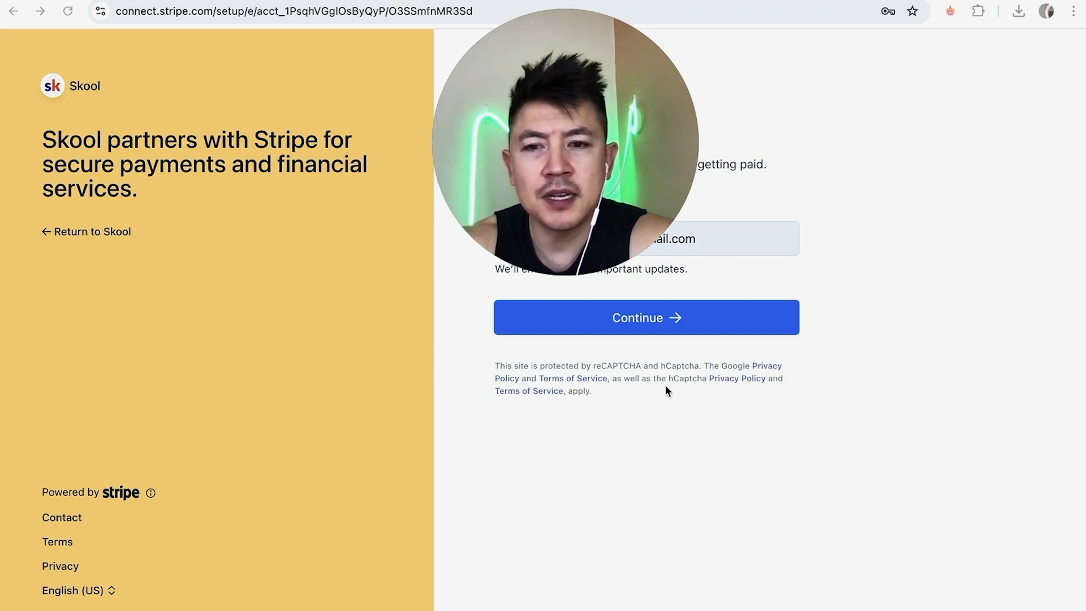
click(645, 317)
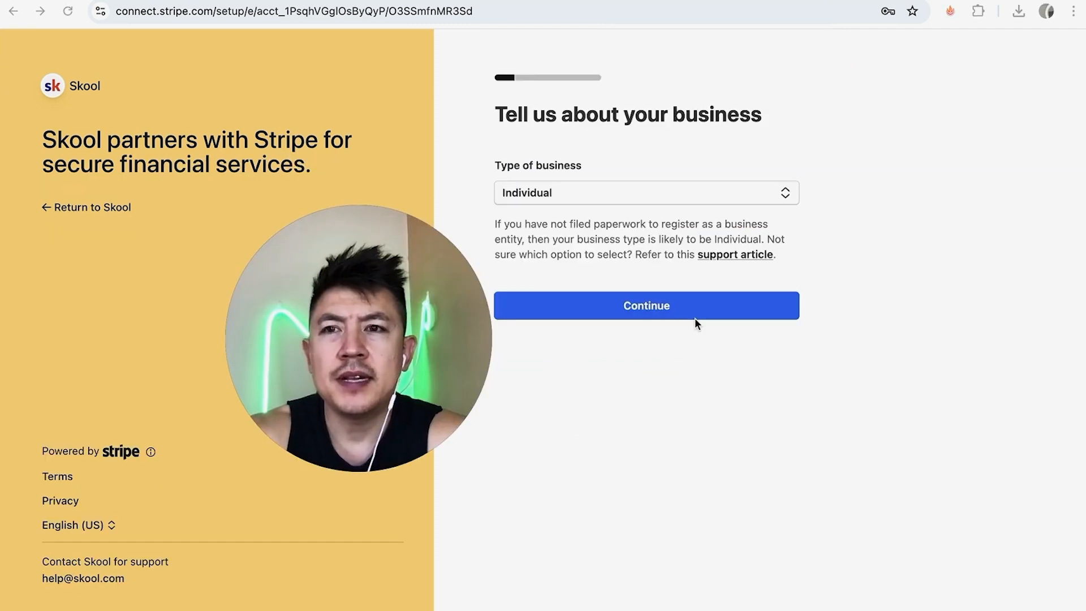
mouse_move(689, 376)
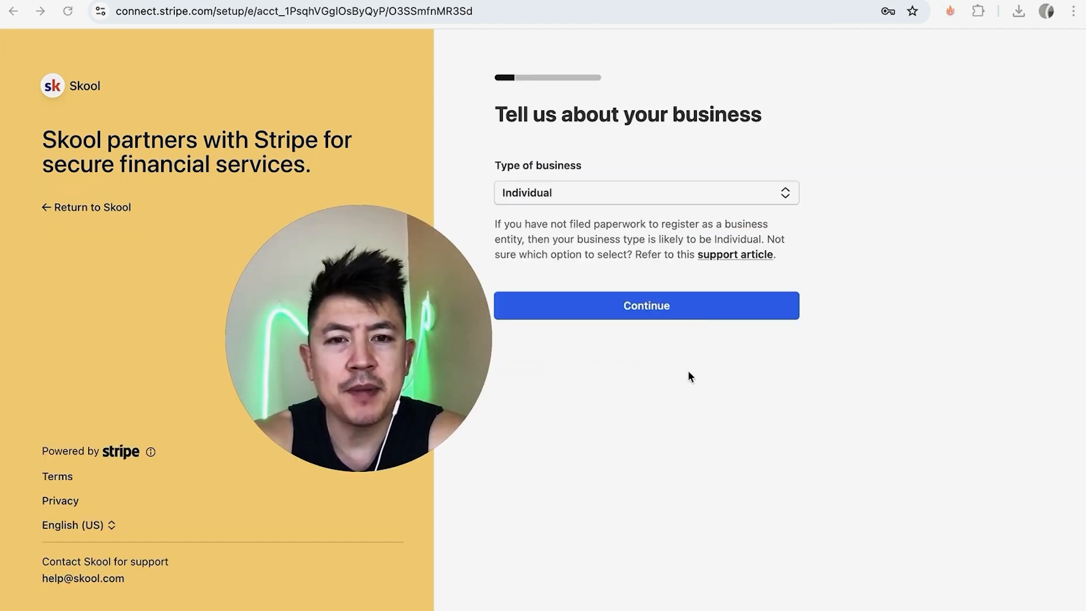
mouse_move(728, 407)
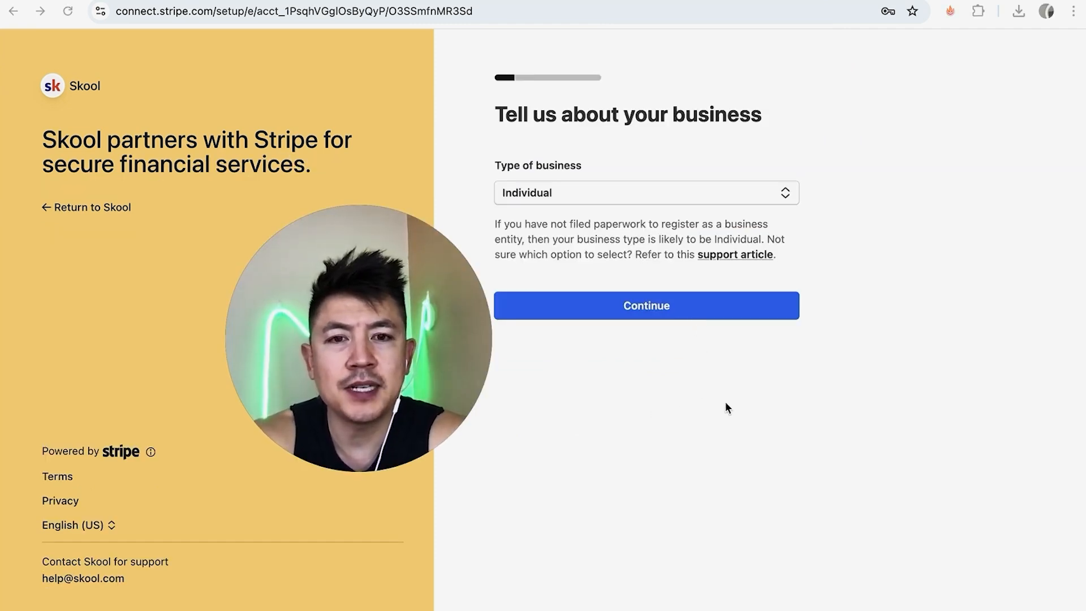
click(644, 192)
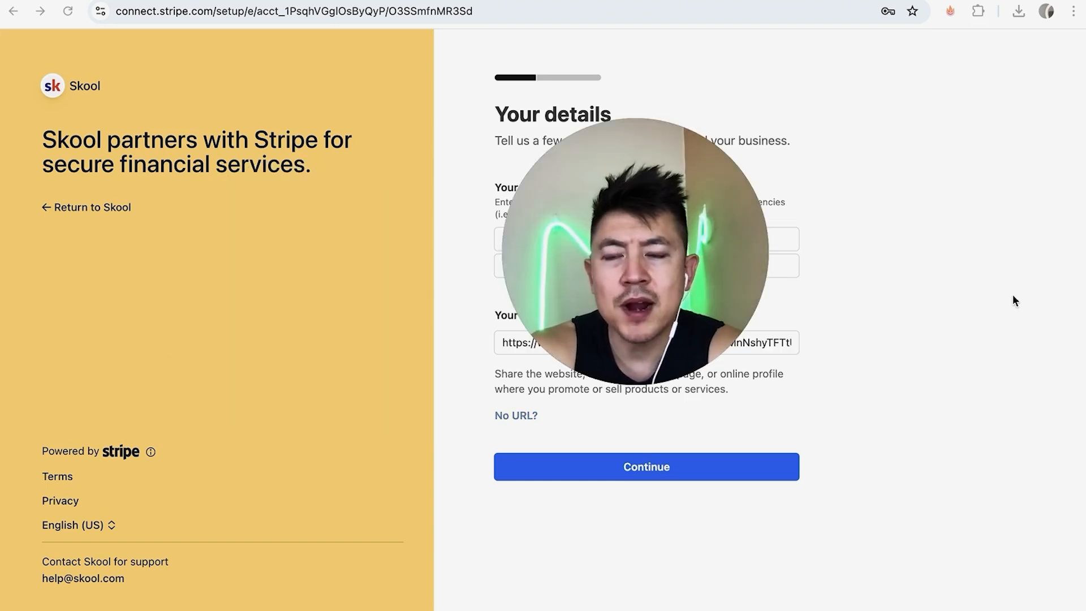
- Submit personal and payout account details, agree to terms, and return to the group
click(645, 466)
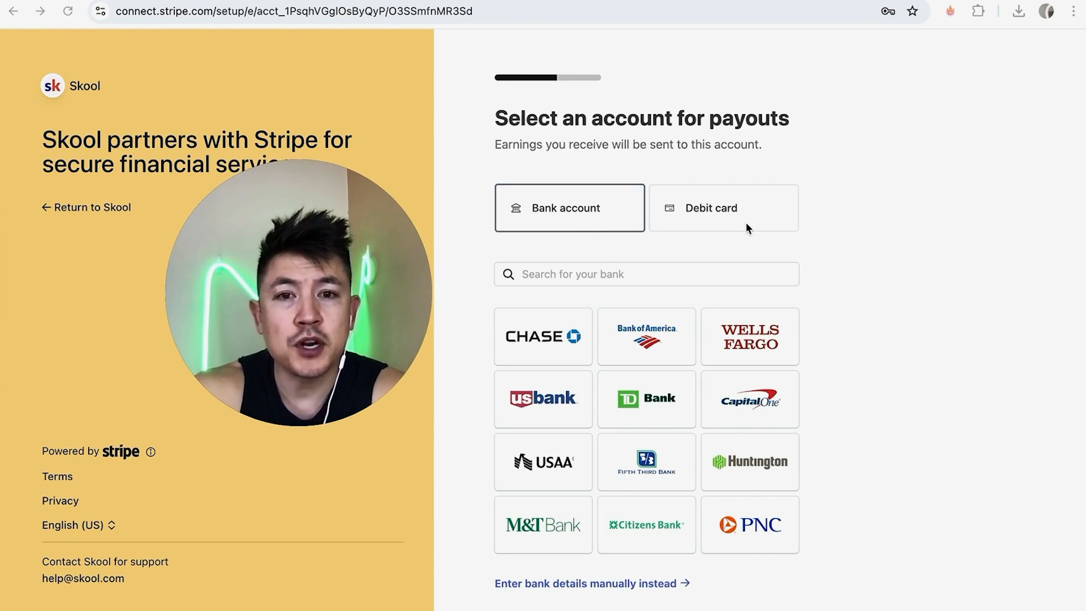
mouse_move(781, 241)
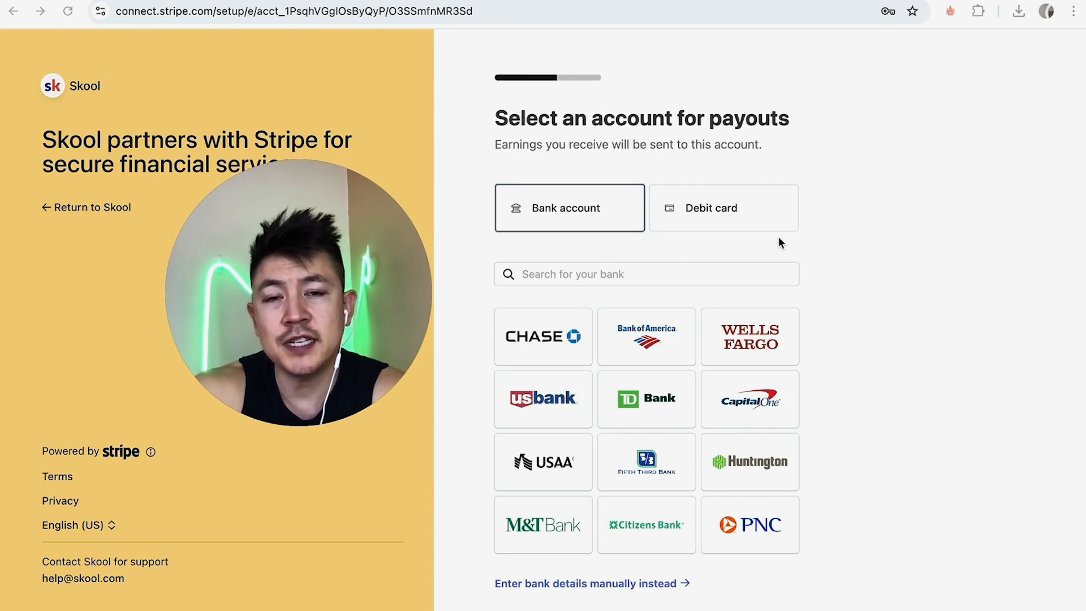
mouse_move(838, 250)
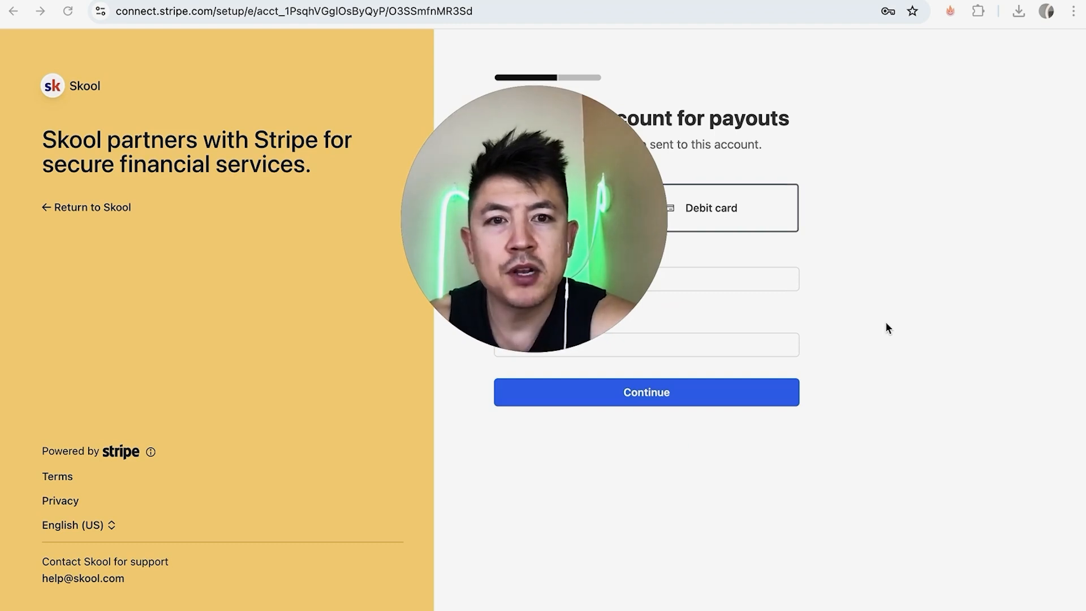
click(645, 391)
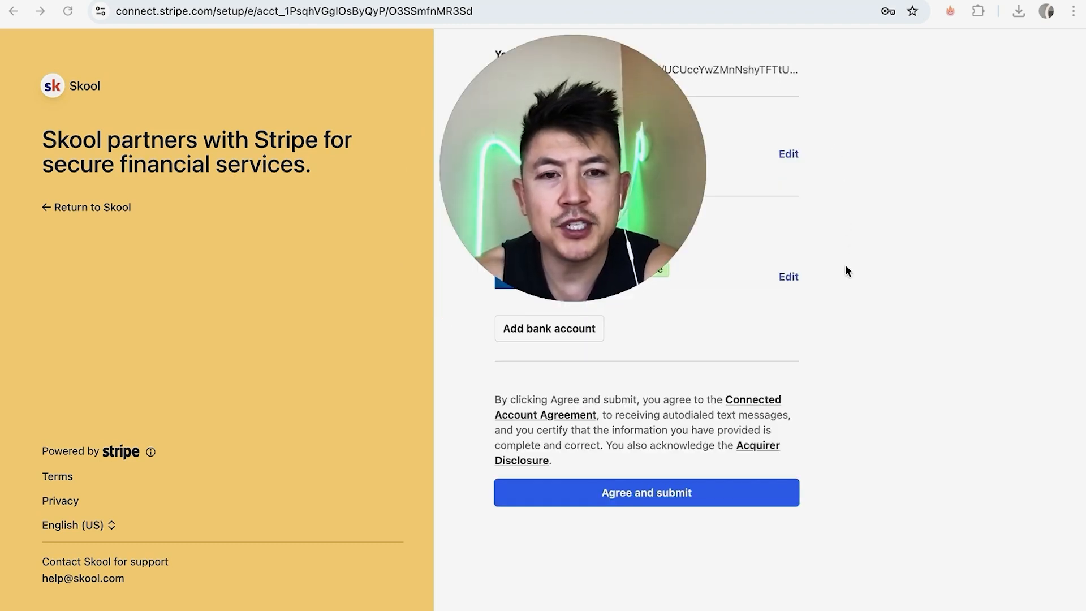
mouse_move(609, 459)
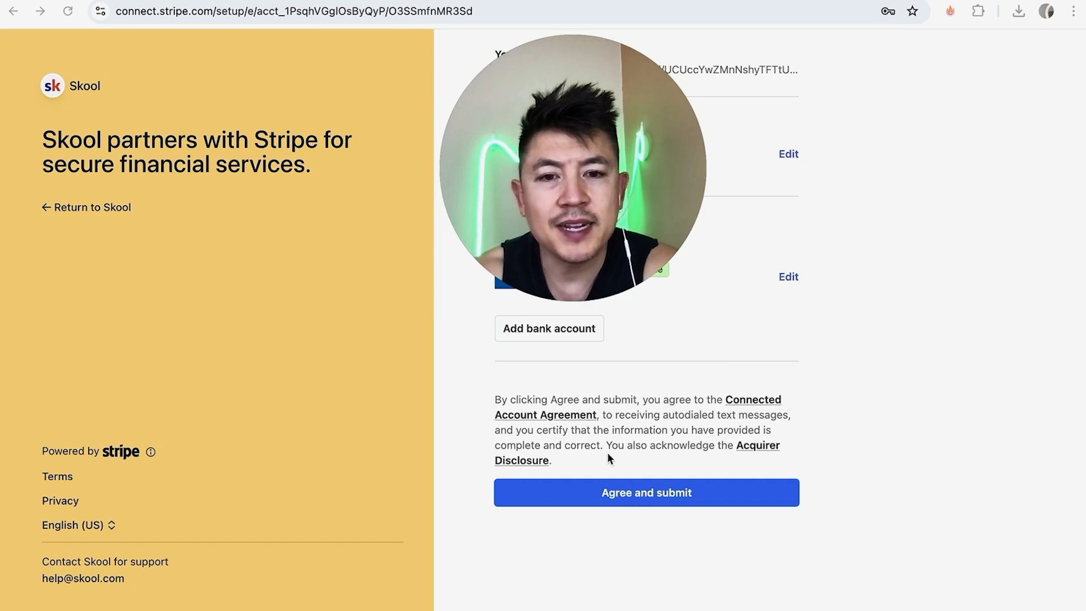
click(645, 492)
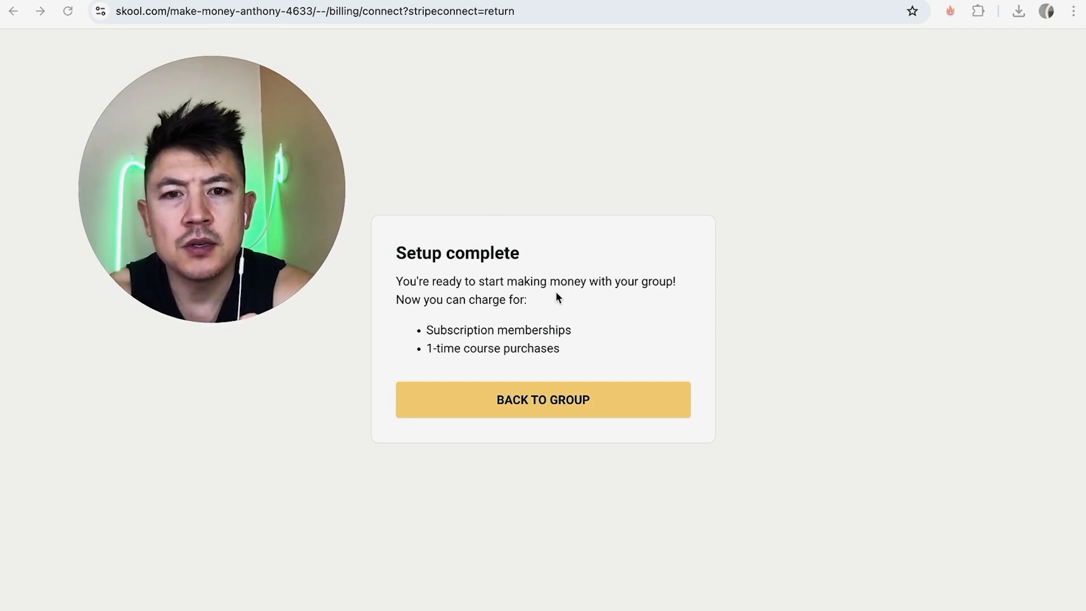
mouse_move(550, 310)
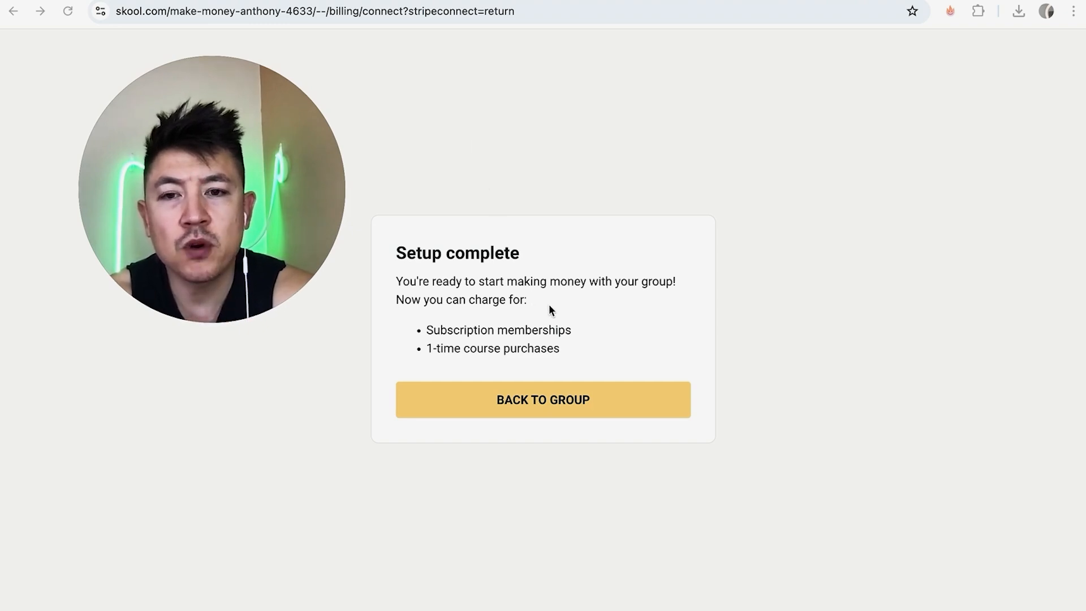
click(542, 399)
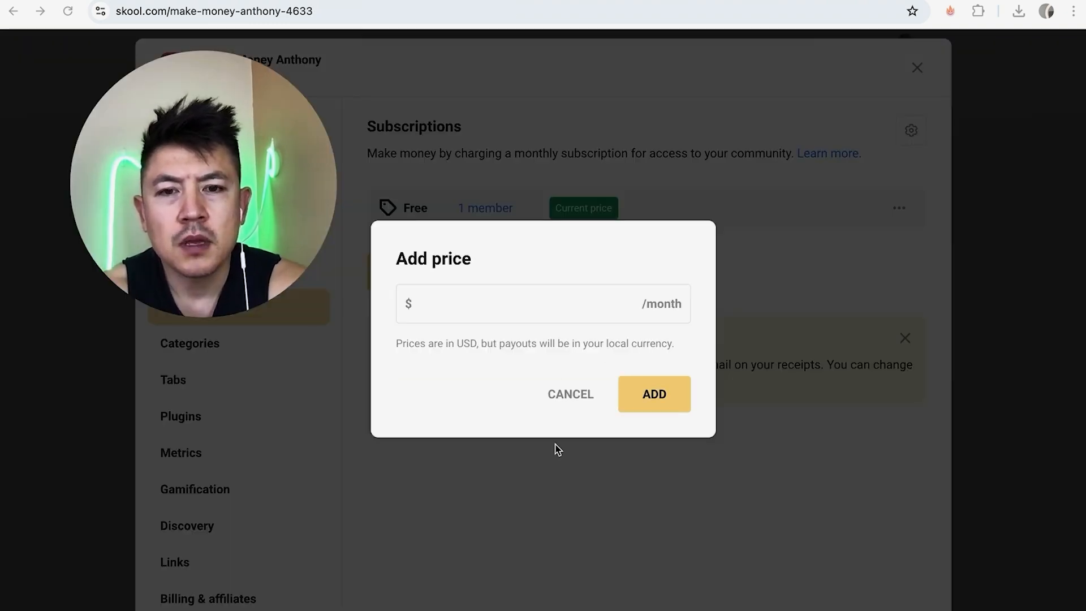
- Enter 500 as the monthly subscription price and add it
click(504, 306)
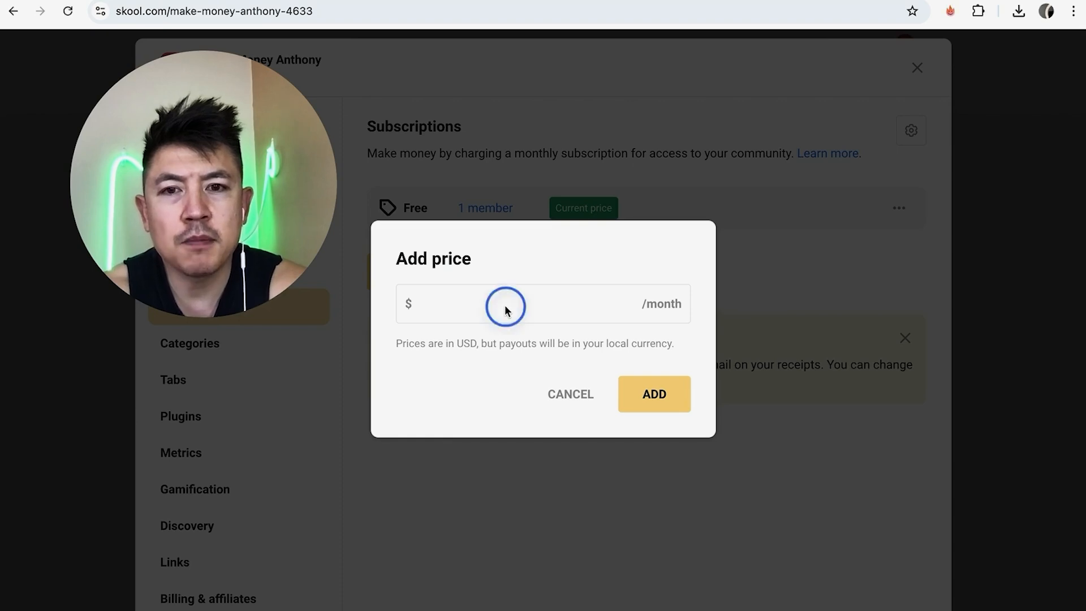
text(50)
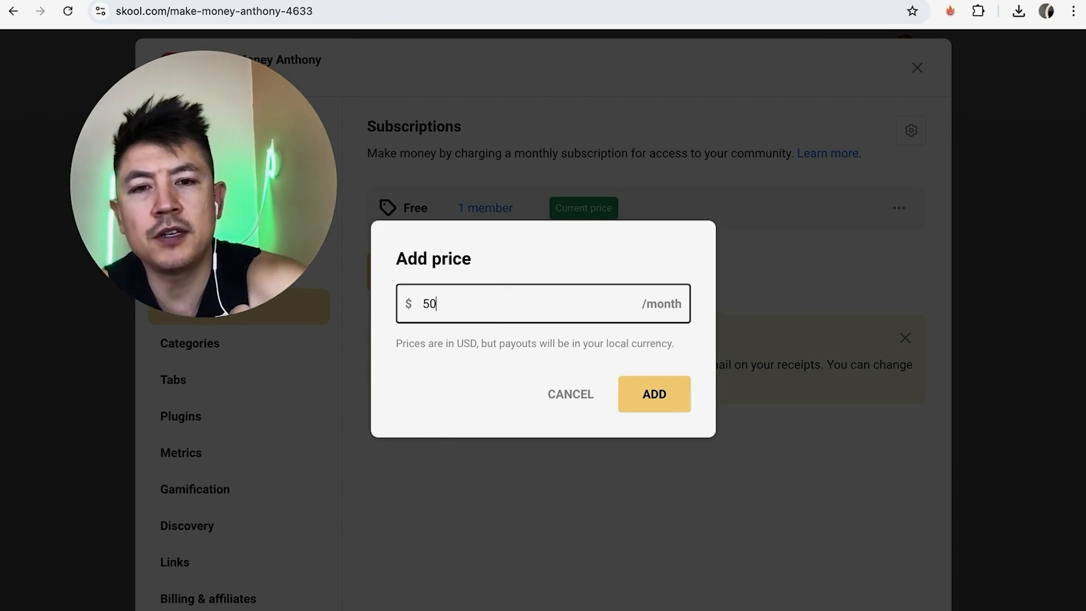
click(651, 394)
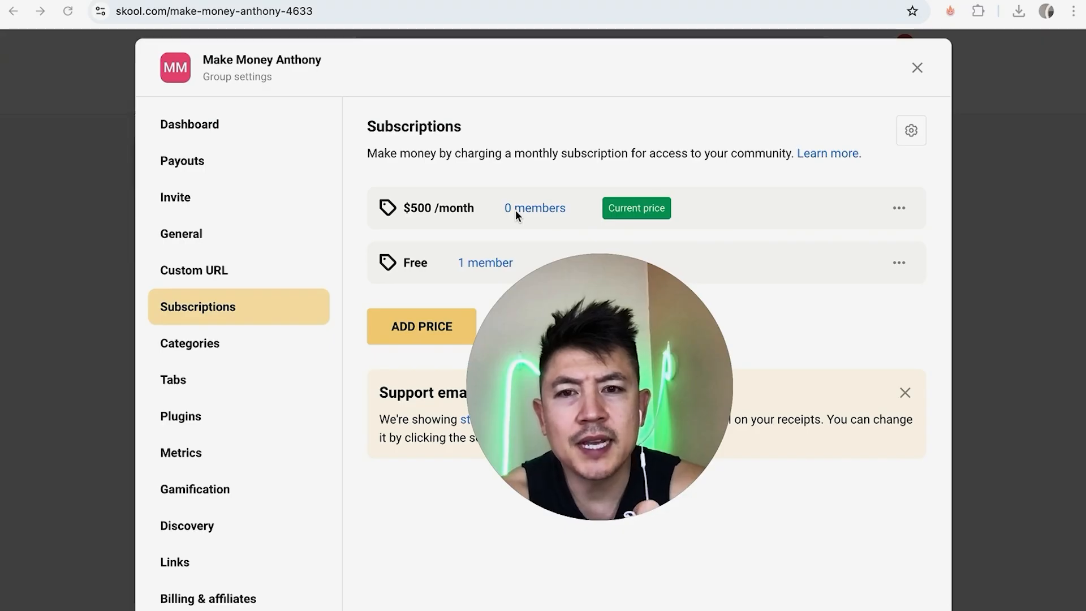